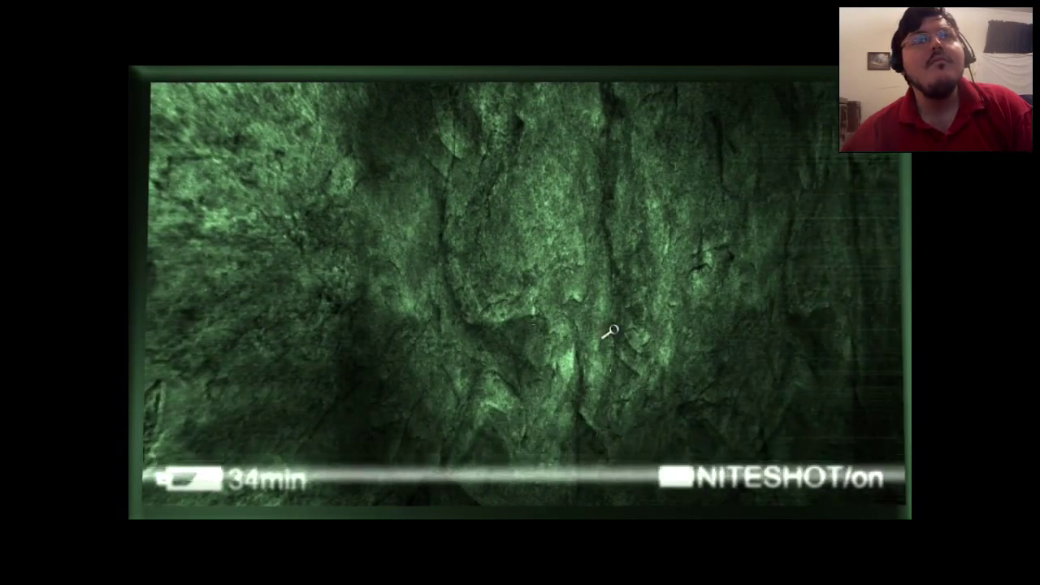
mouse_move(536, 260)
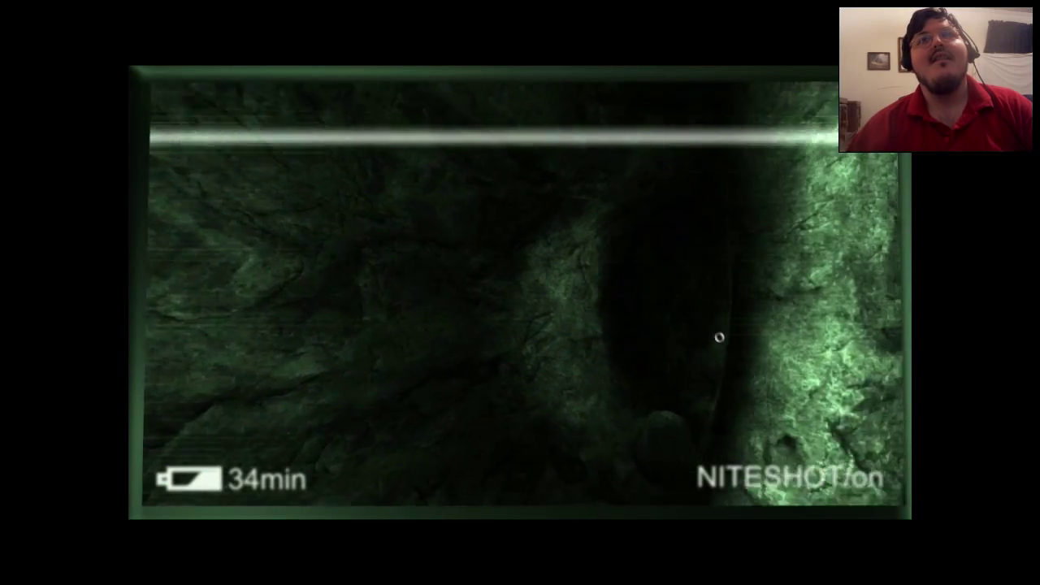
mouse_move(520, 292)
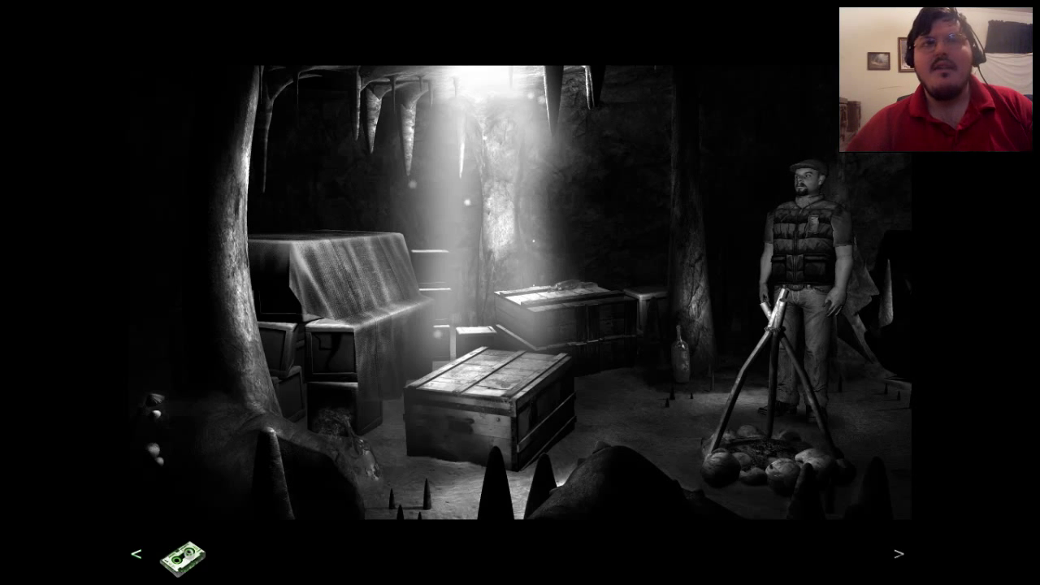
click(180, 560)
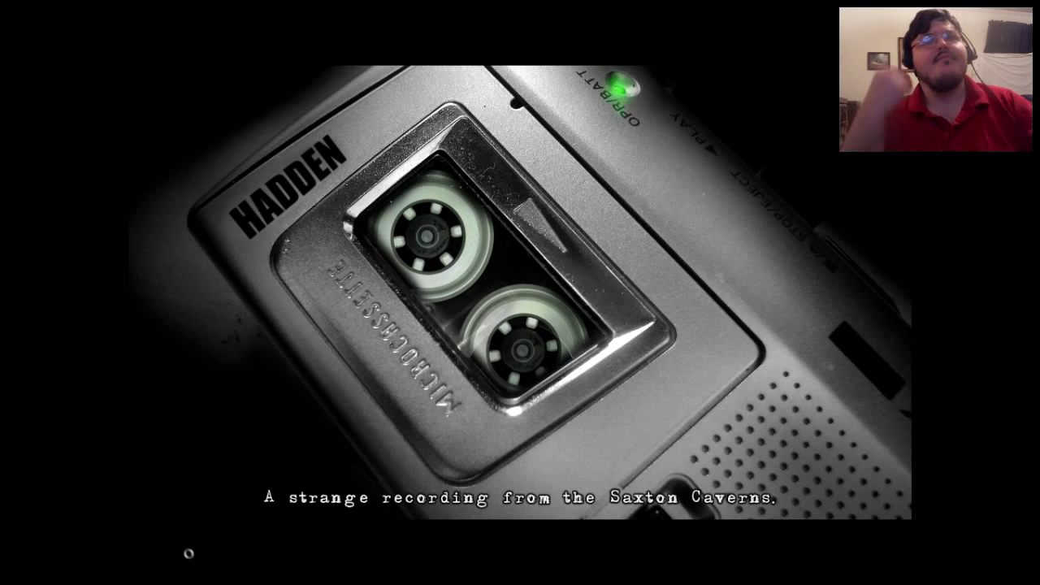